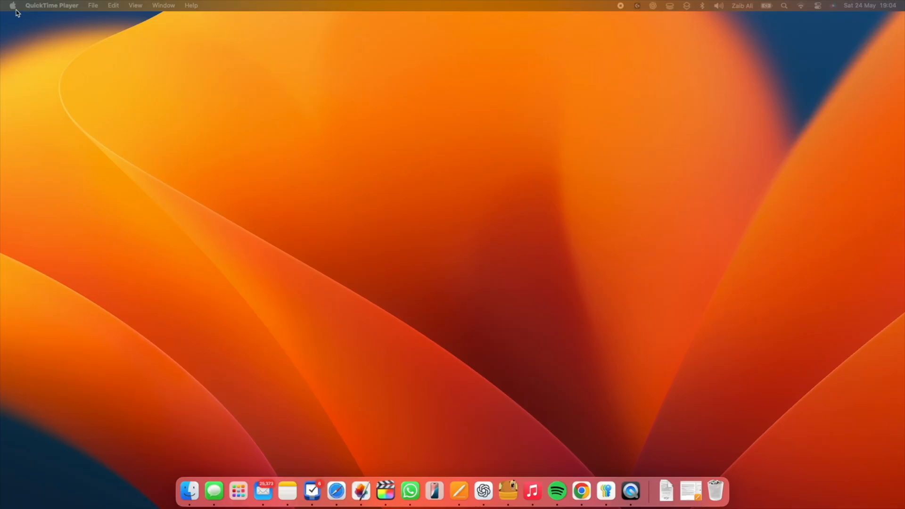
Step: Launch System Settings from the Apple menu and scroll the sidebar toward Sound
left_click(11, 6)
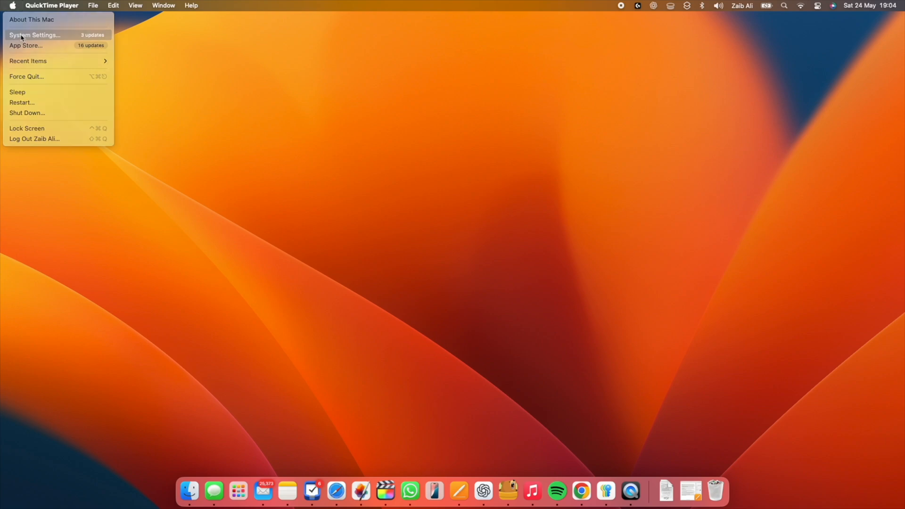
left_click(35, 35)
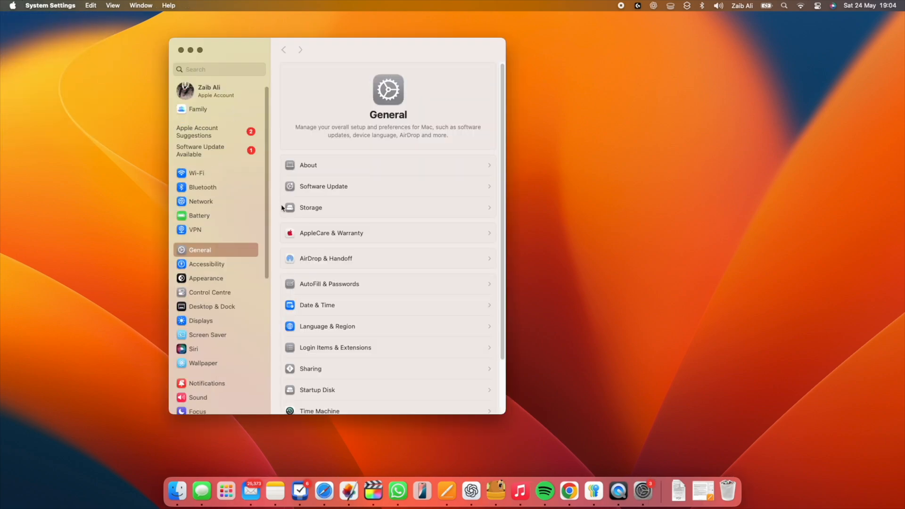
scroll("down", 3)
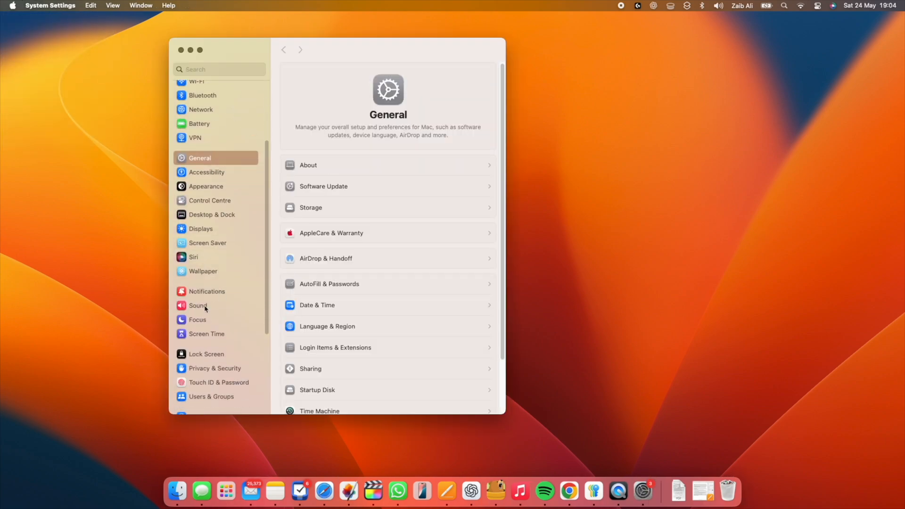
Step: Show the Sound pane's Input list of available microphones
left_click(198, 305)
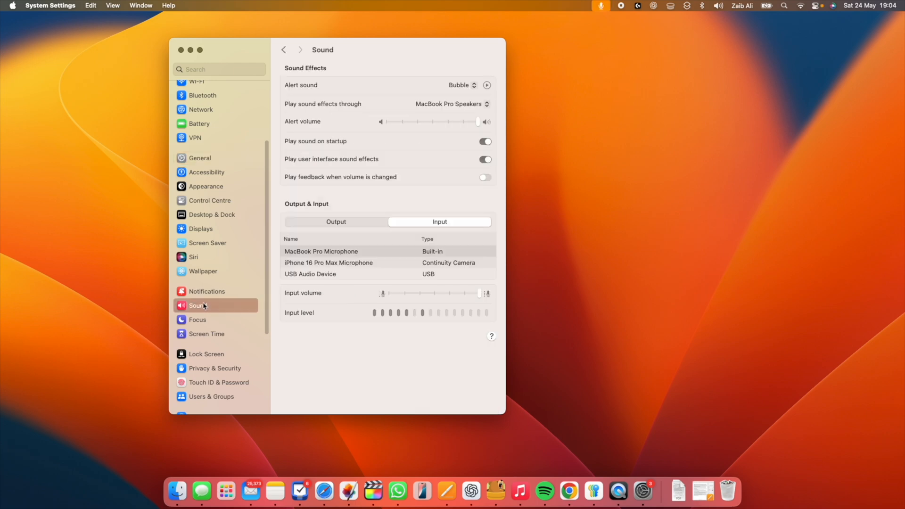
mouse_move(331, 258)
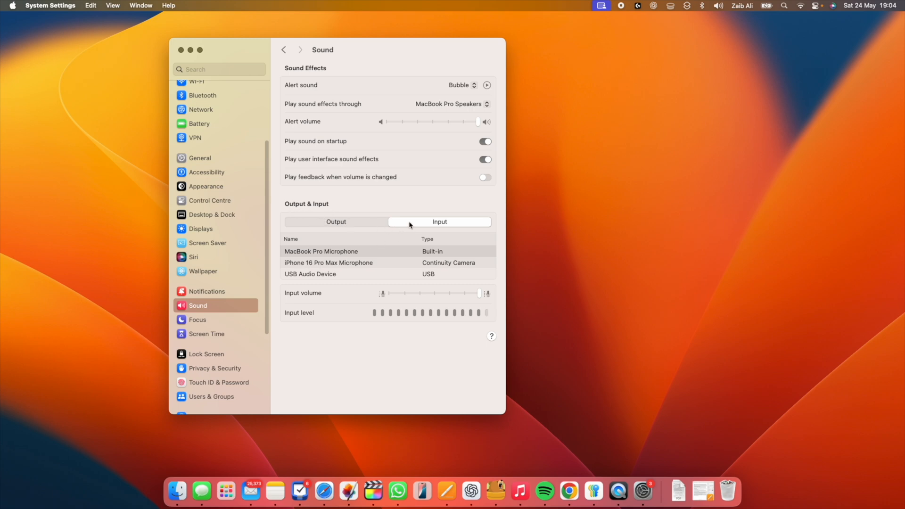
mouse_move(320, 265)
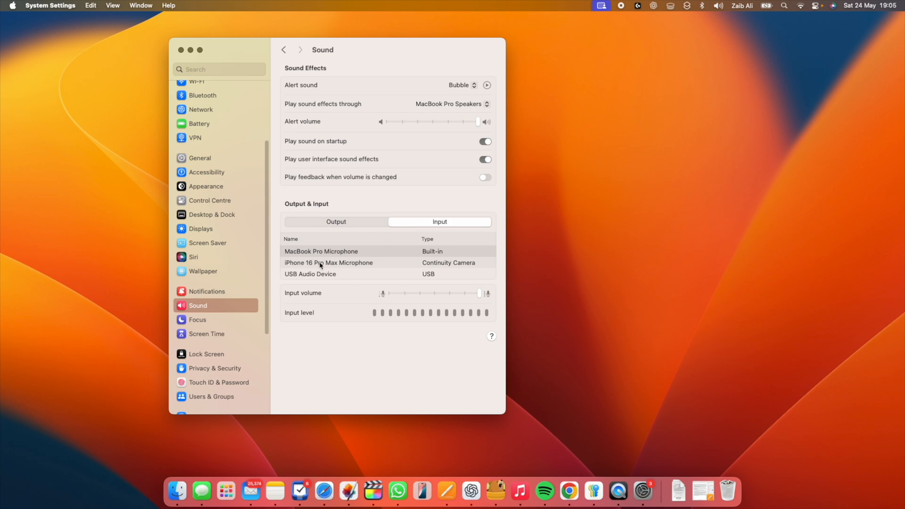
Step: Select iPhone 16 Pro Max Microphone as the Mac's sound input device
left_click(328, 263)
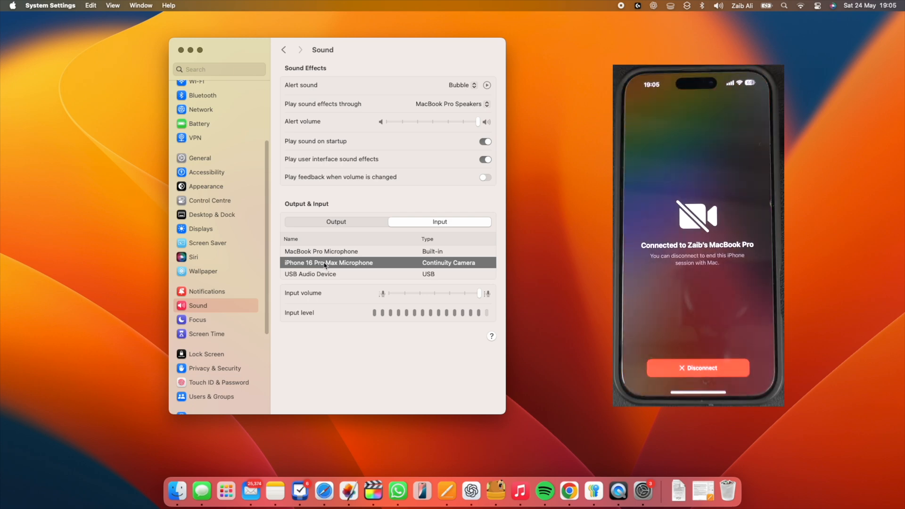
left_click(329, 263)
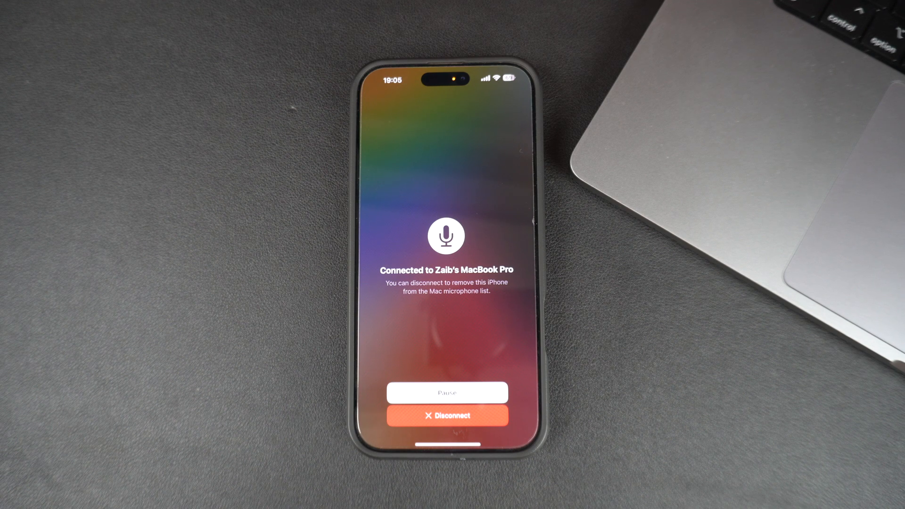
Step: Pause the iPhone's microphone session while staying connected to the MacBook Pro
left_click(447, 392)
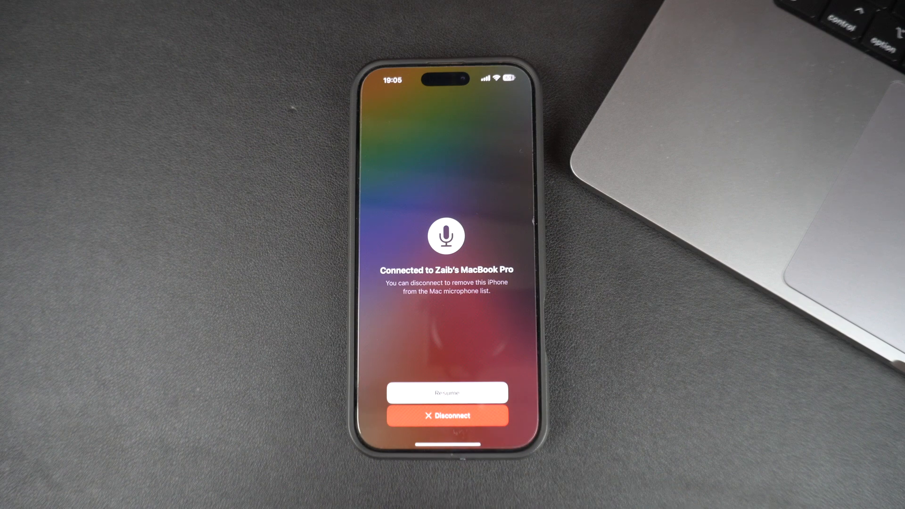